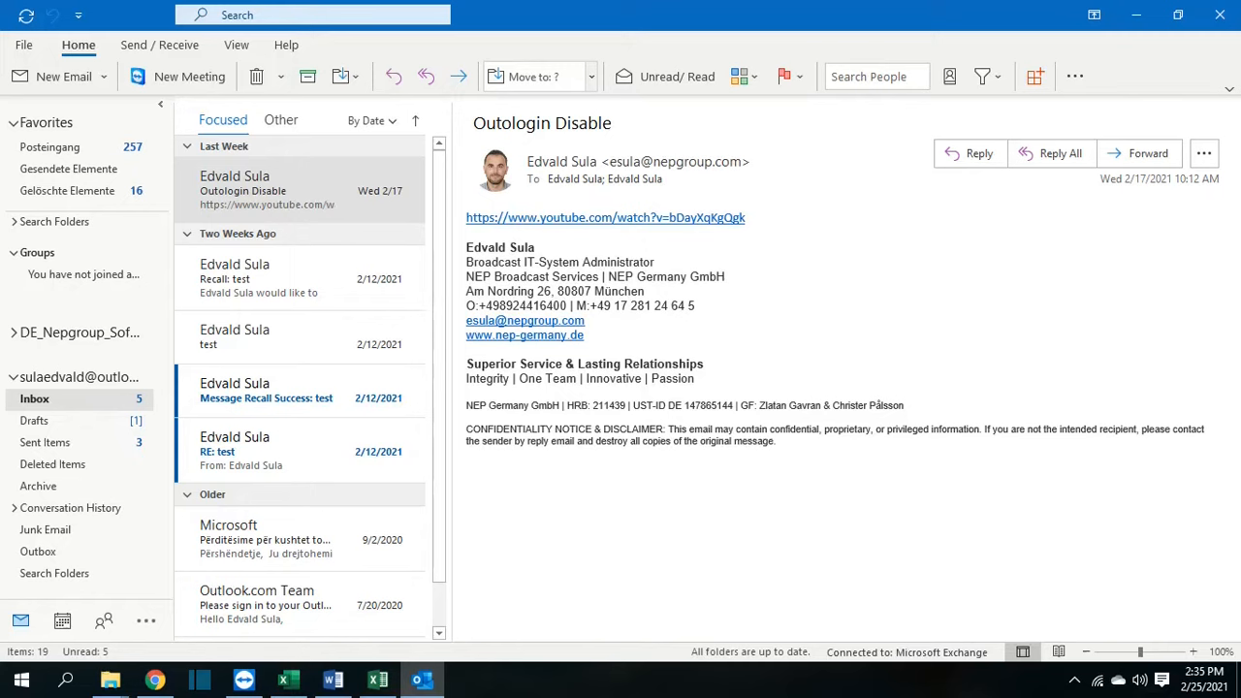
mouse_move(221, 91)
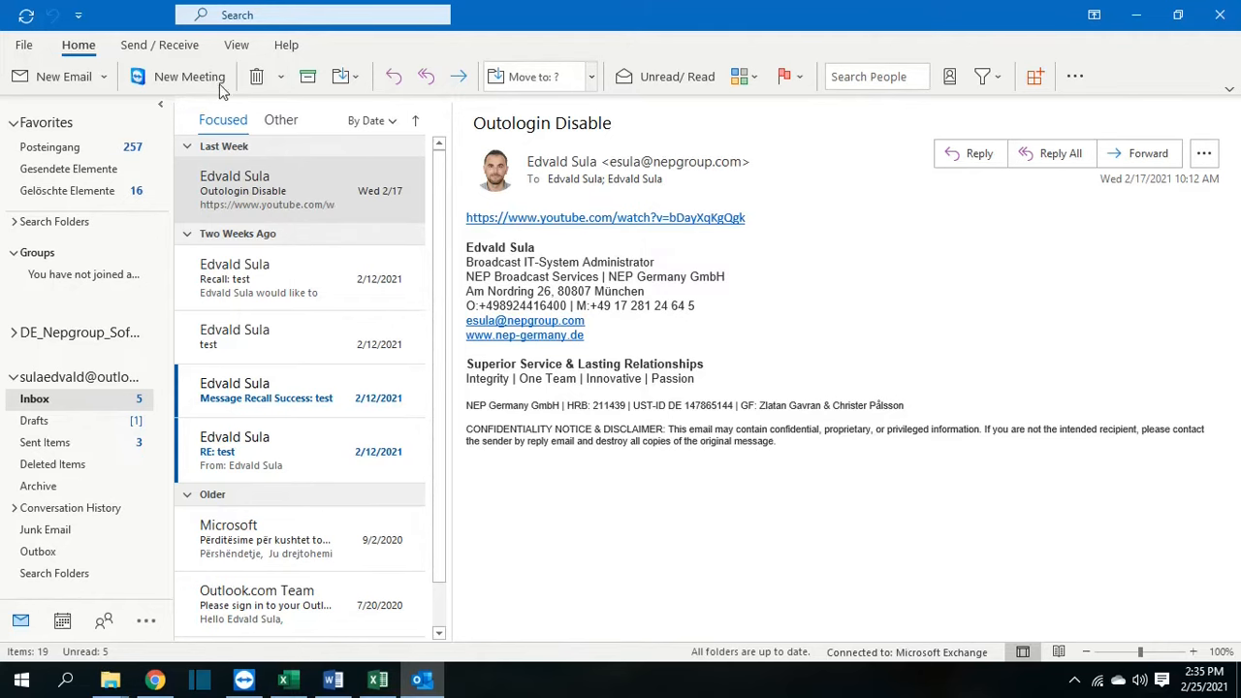
Step: Show the Account Information backstage page scrolled to Mailbox Settings
left_click(23, 45)
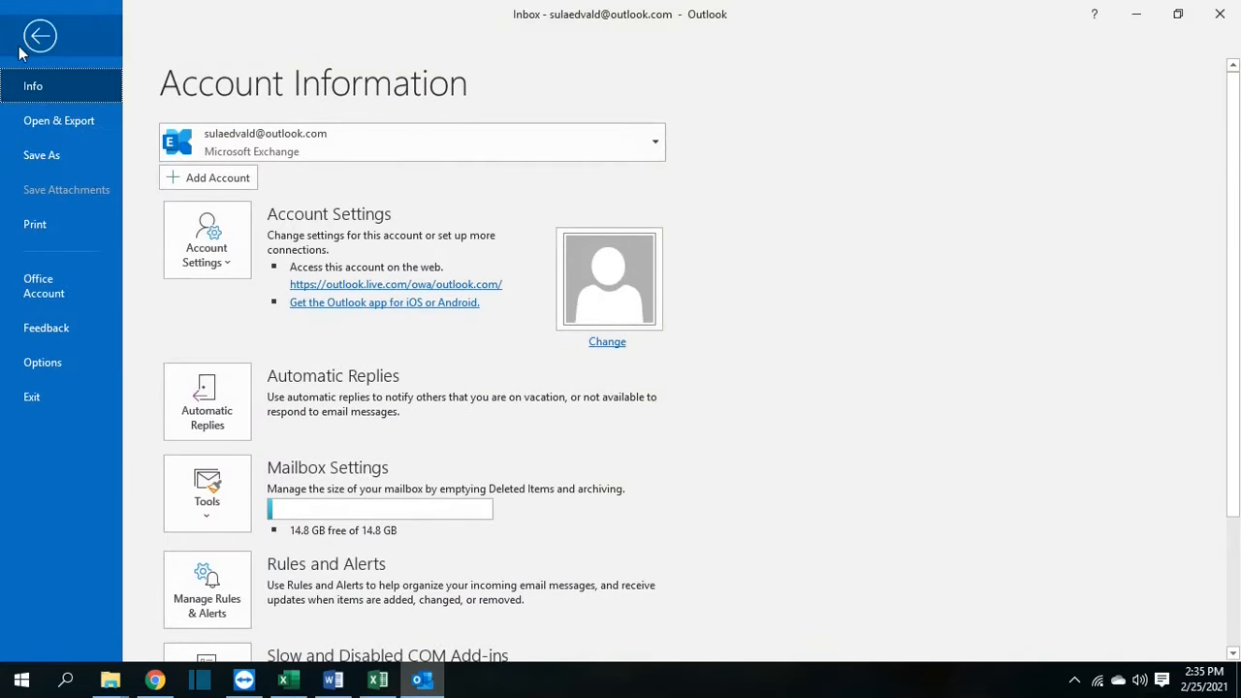
scroll("down", 3)
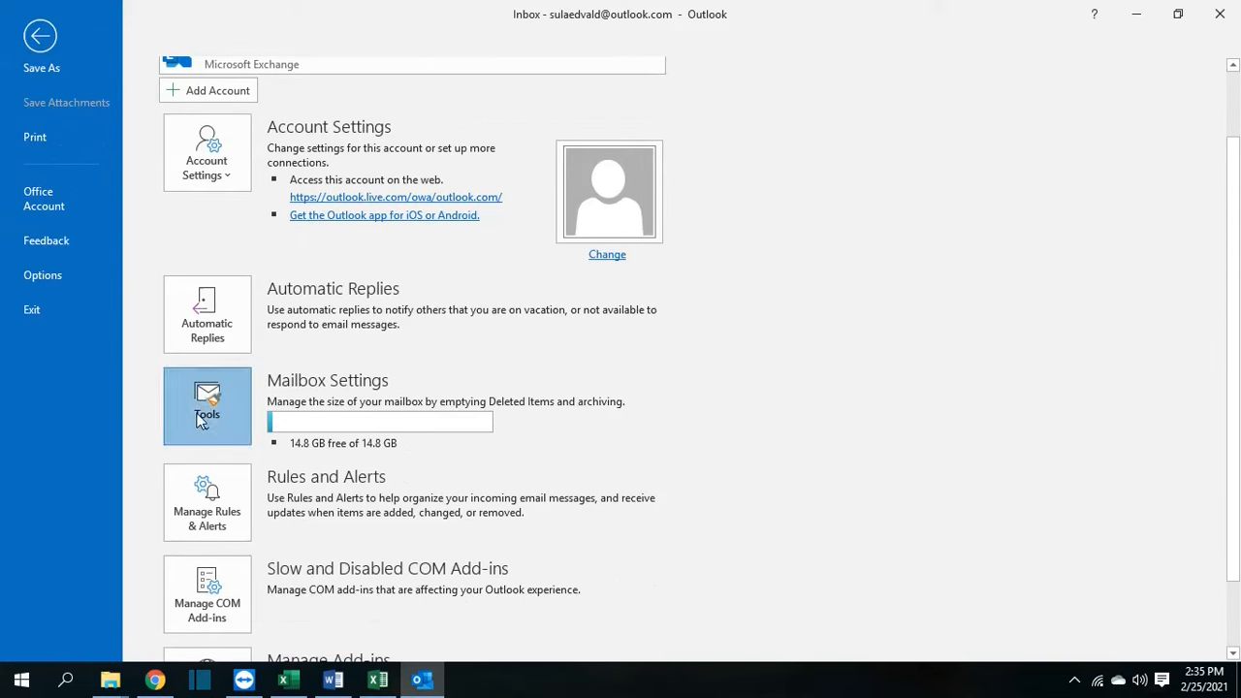
Step: Set up archiving of the whole account and subfolders with a 2/25/2021 cutoff date via Clean Up Old Items
left_click(206, 406)
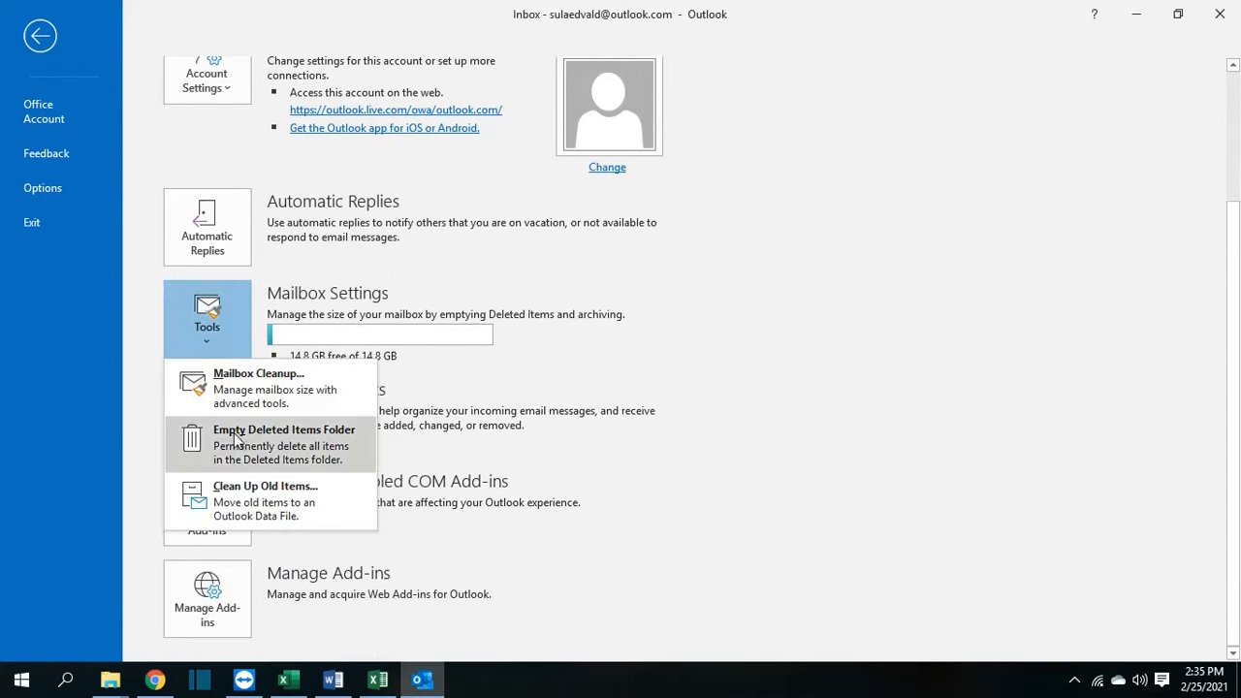
mouse_move(263, 501)
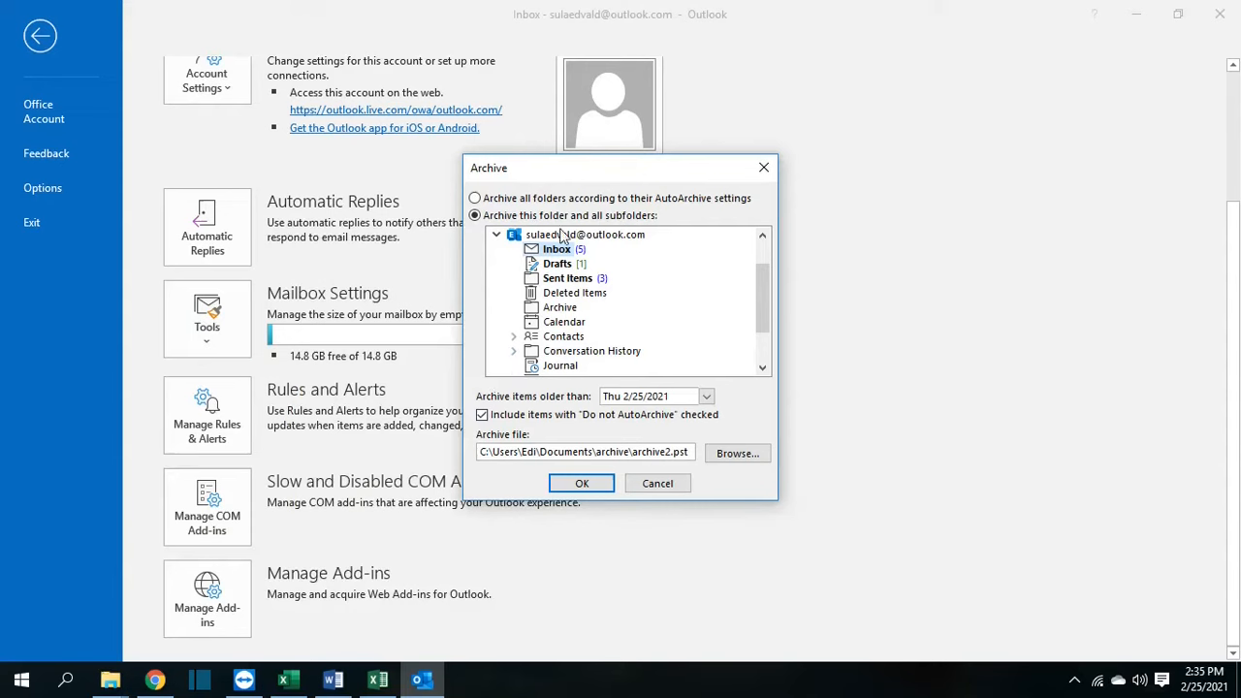
mouse_move(636, 233)
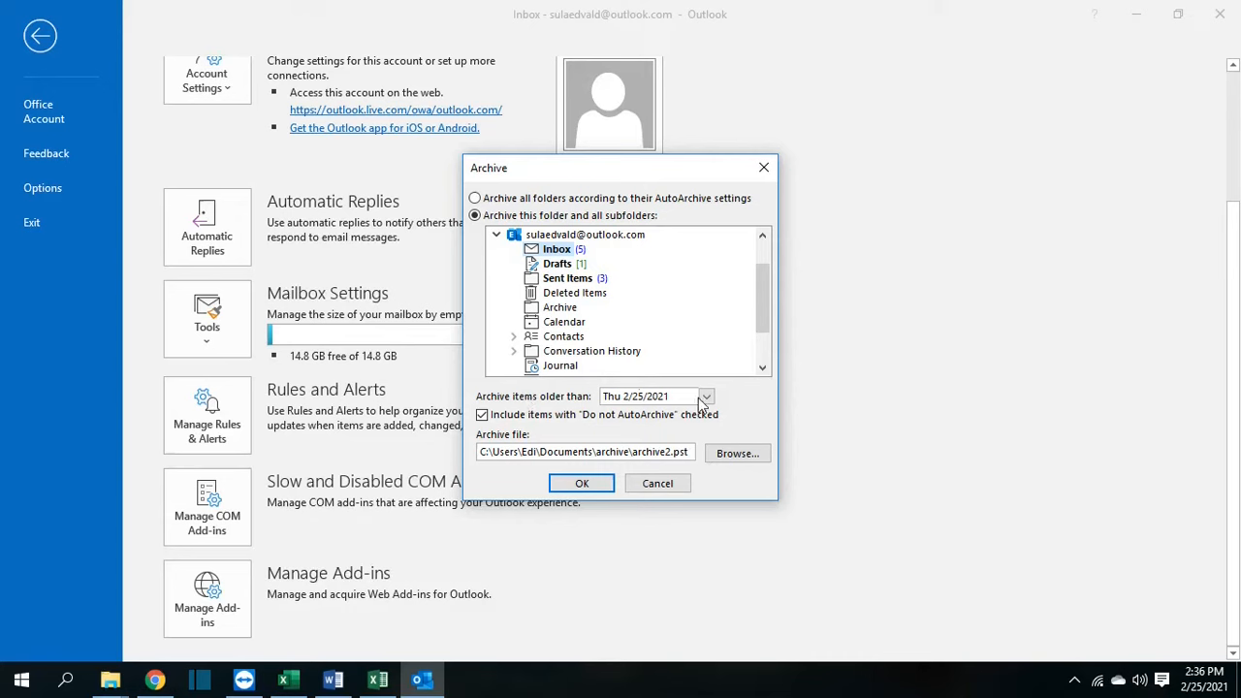
left_click(706, 395)
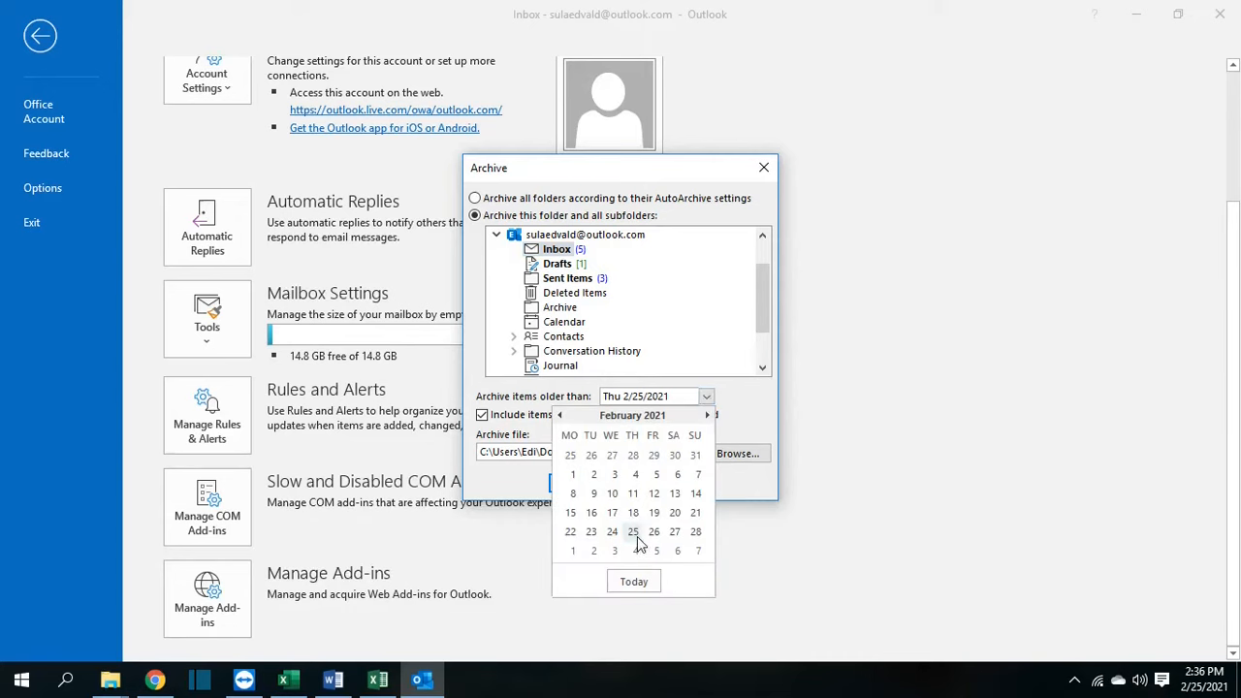
left_click(632, 531)
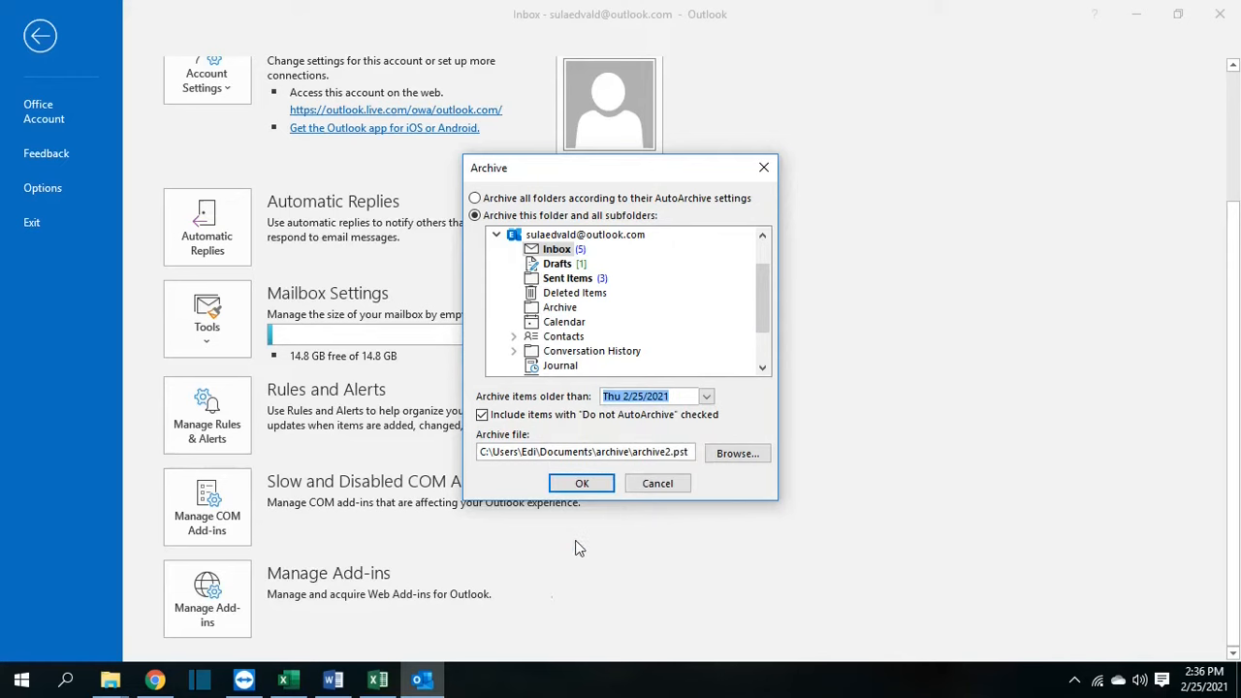
left_click(481, 415)
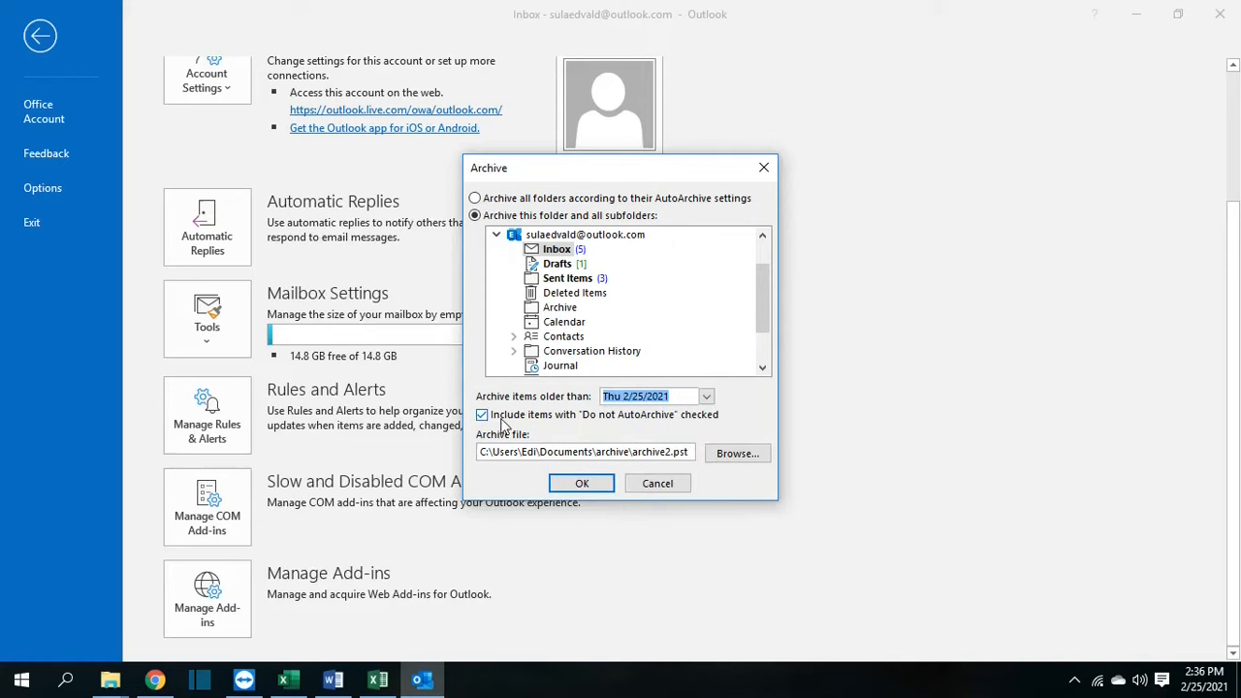
mouse_move(536, 431)
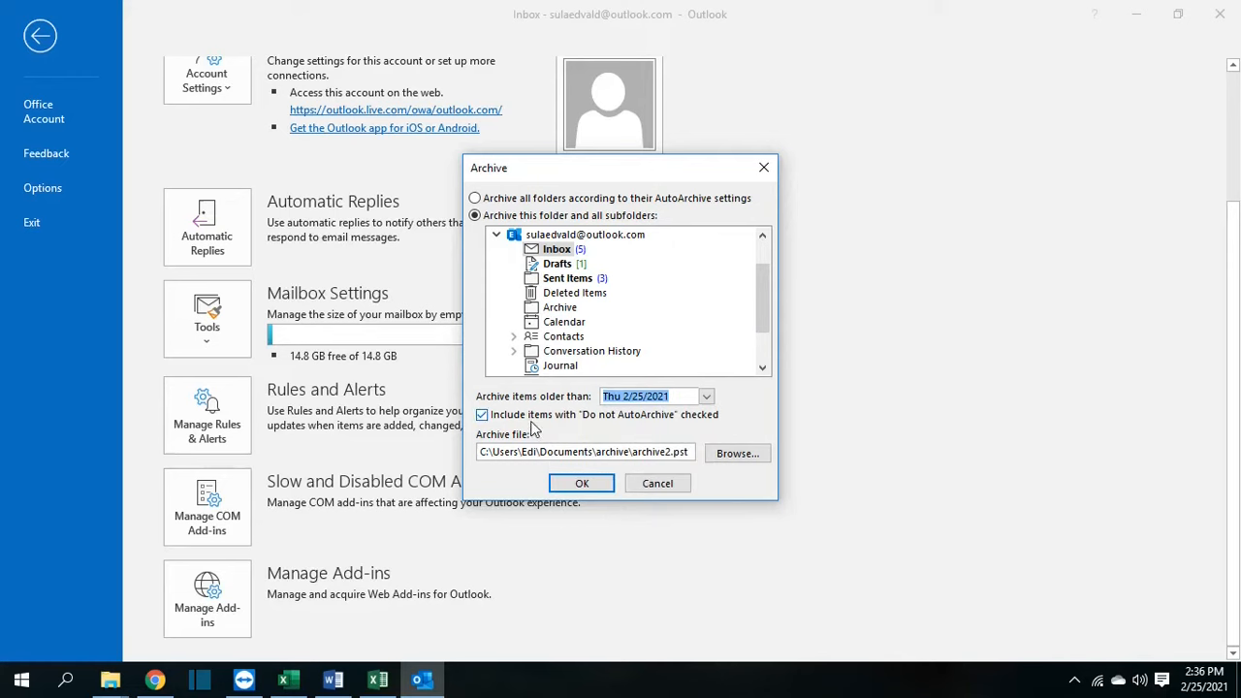
mouse_move(664, 430)
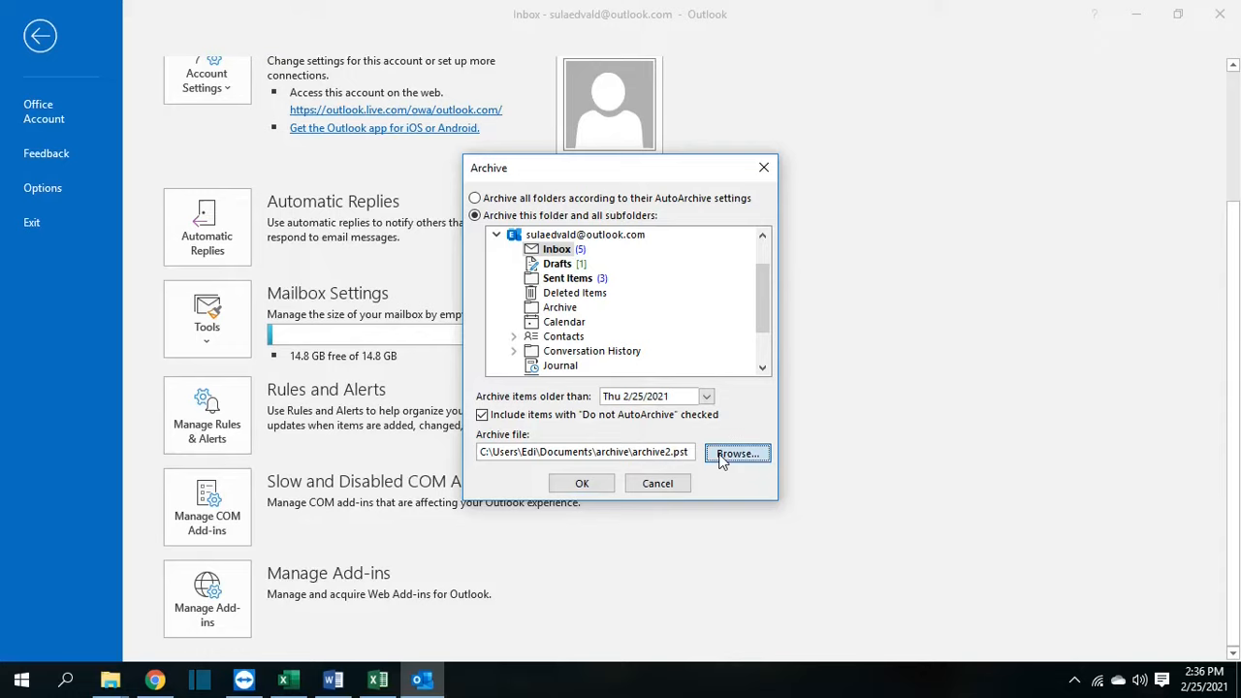
Step: Choose a new archive data file named archiveyoutube.pst as the destination
left_click(737, 454)
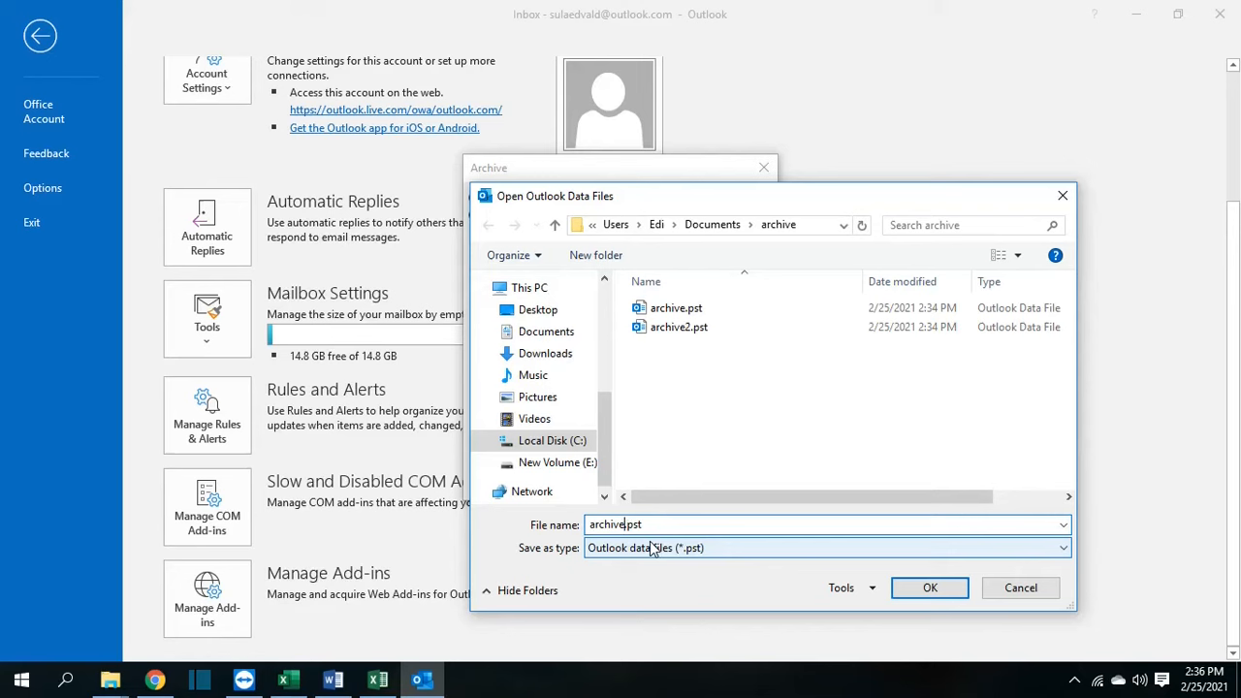
type("youtube")
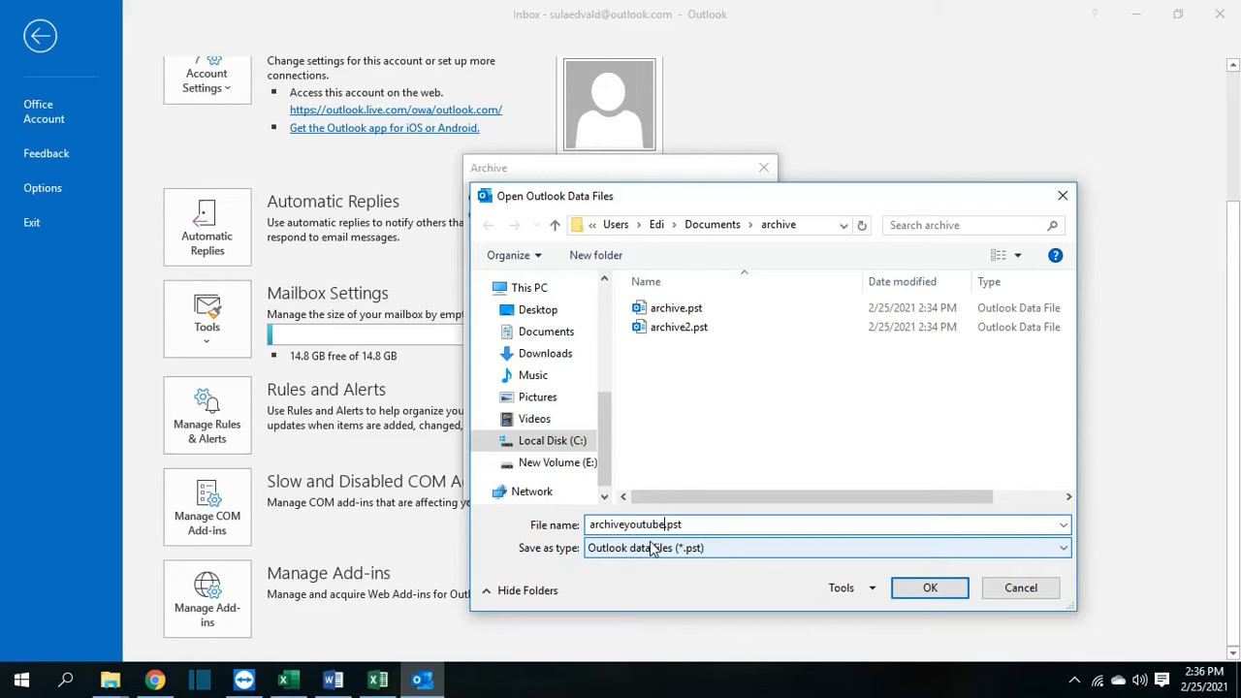
left_click(929, 588)
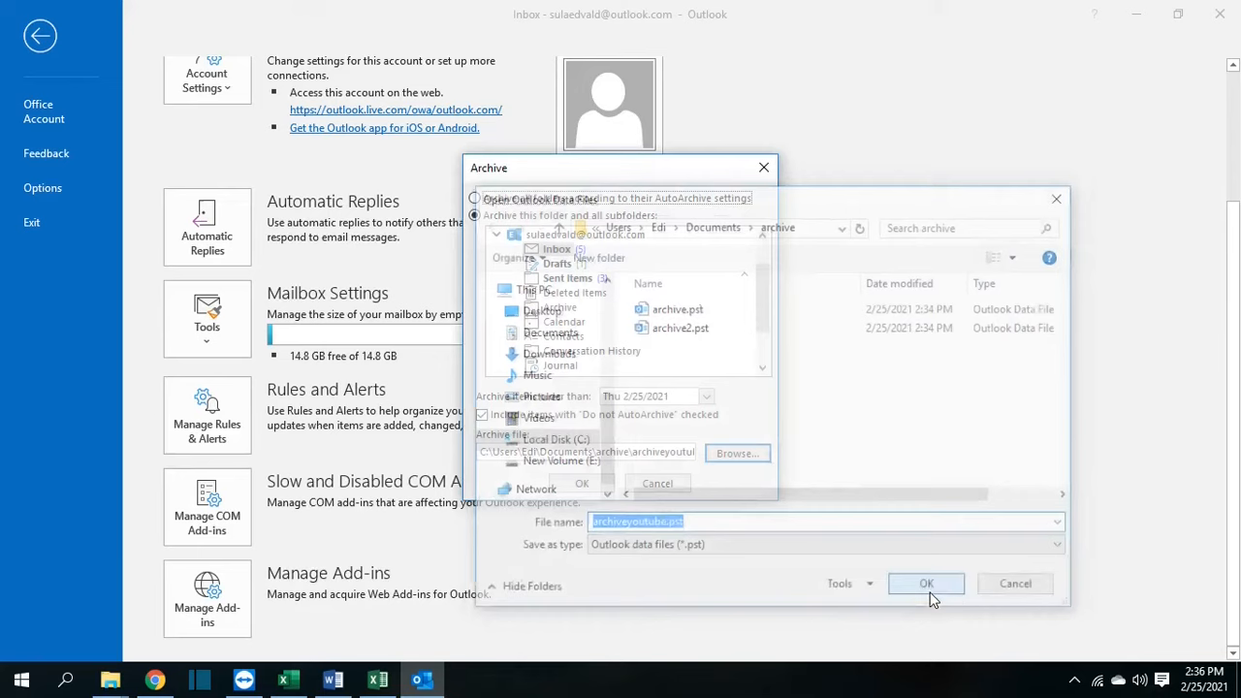
left_click(927, 582)
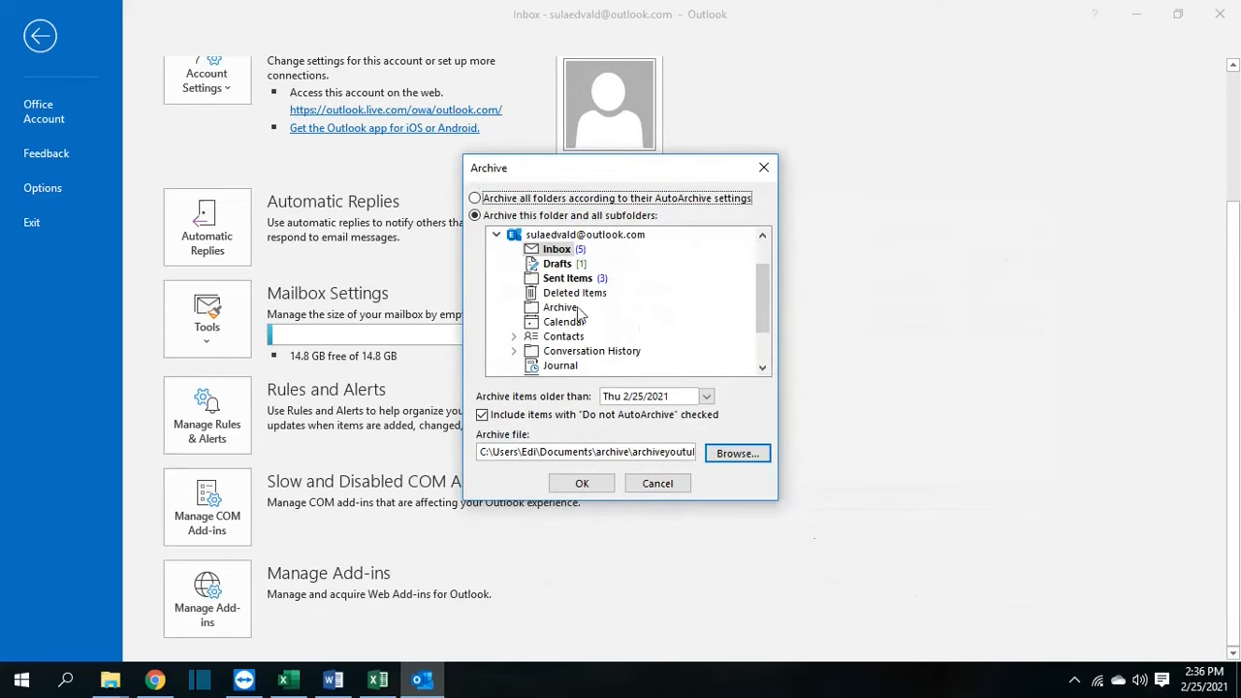
Step: Confirm the Archive dialog to start archiving into archiveyoutube.pst
left_click(556, 248)
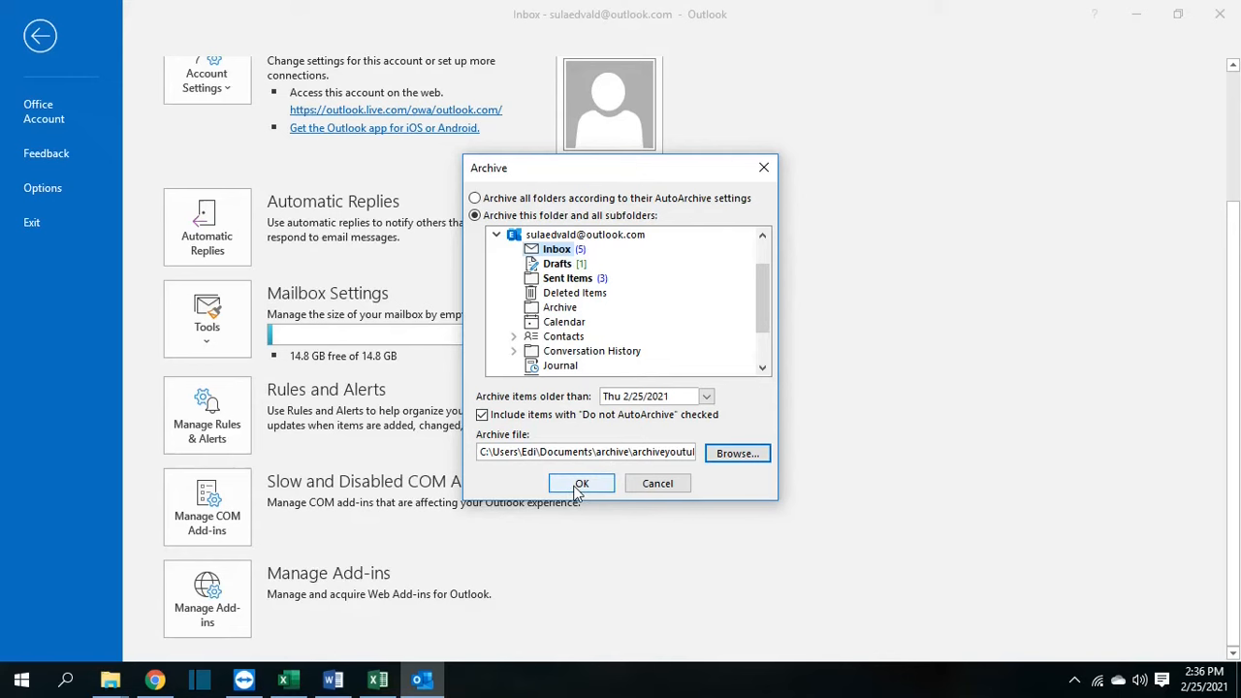
left_click(582, 483)
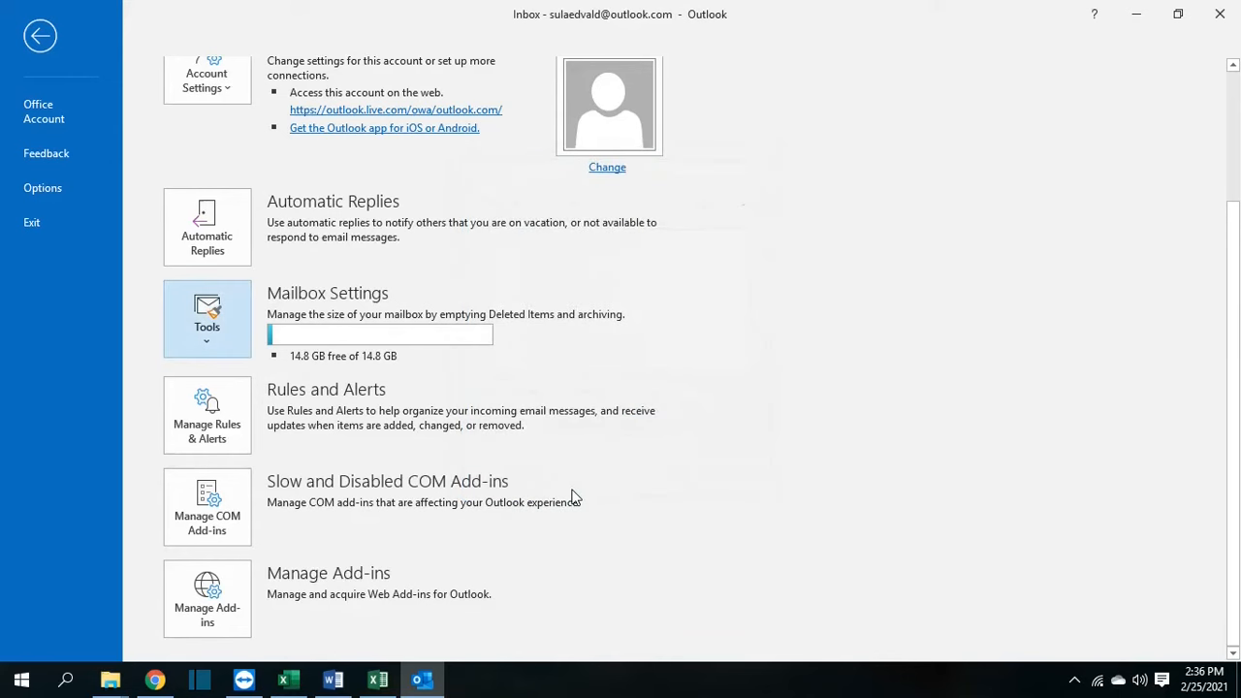
Step: Return to Mail, expand the new Archives data file and check the account Inbox is empty
left_click(41, 35)
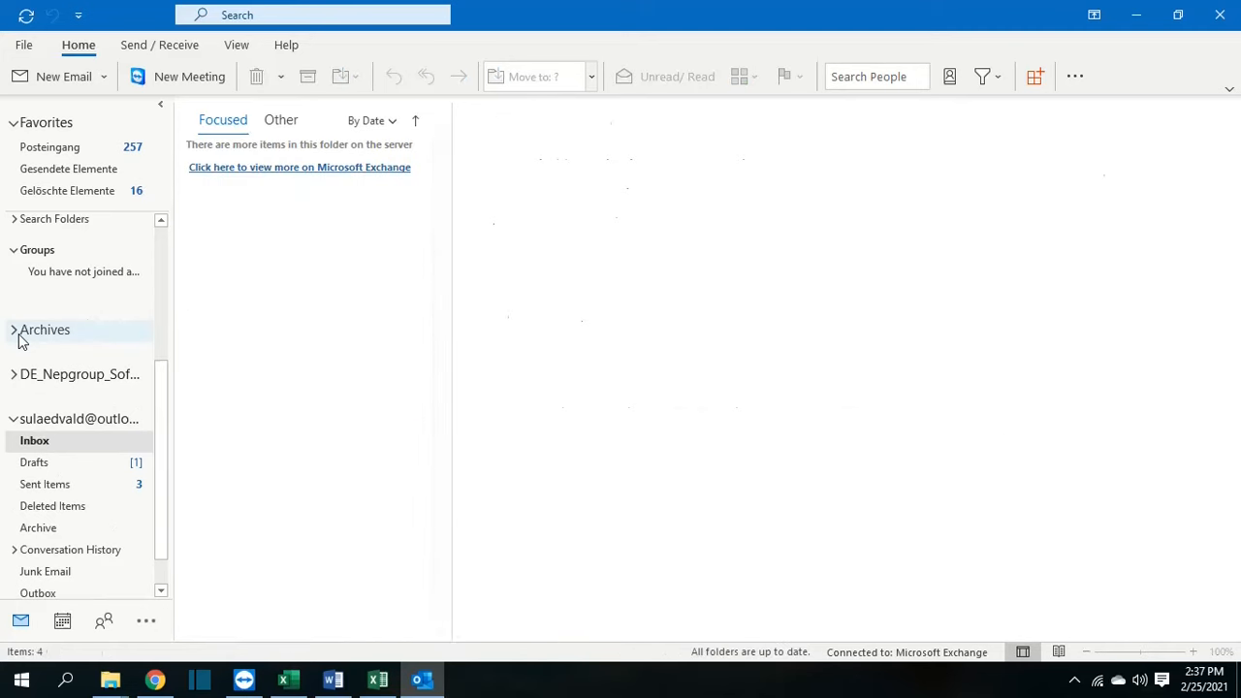
left_click(16, 330)
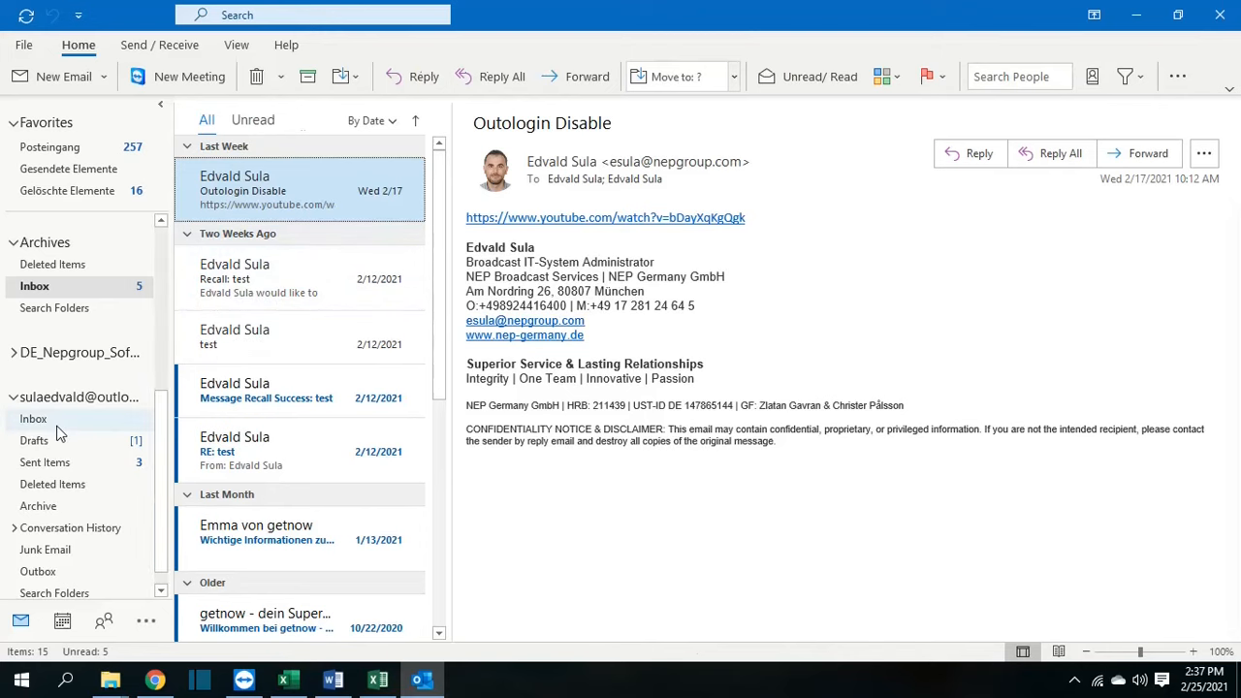
left_click(35, 419)
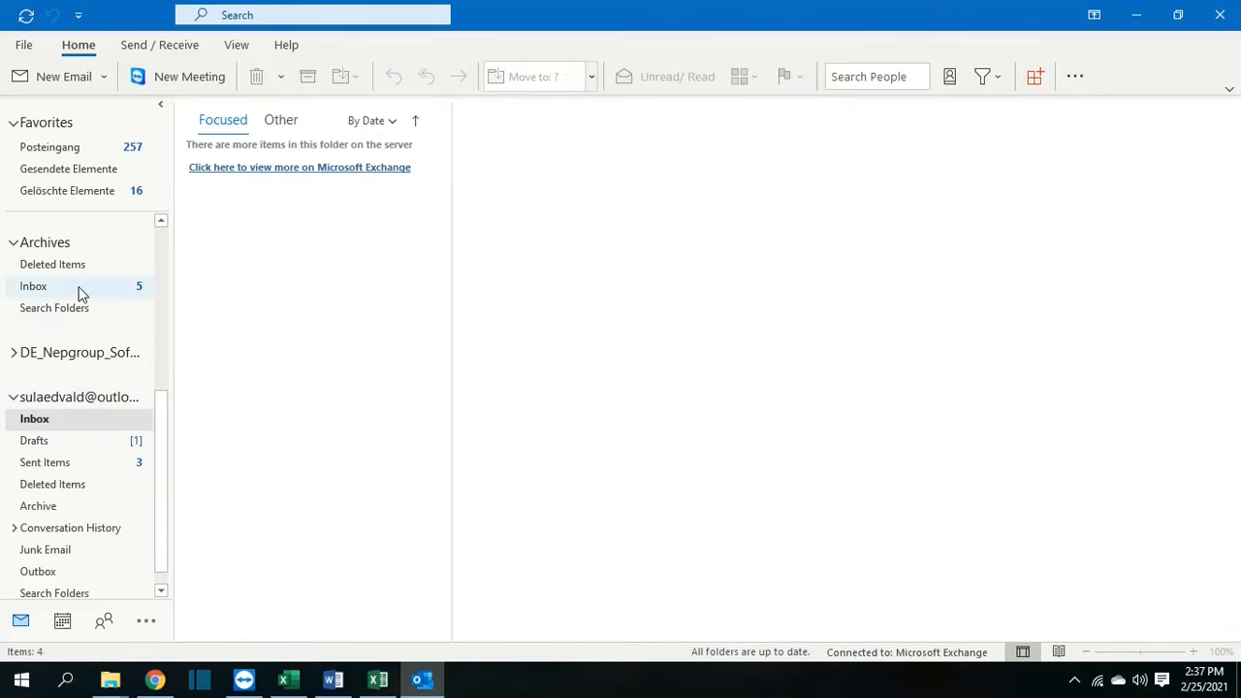
Step: Show the Archives Inbox with the moved mail and read the Outologin Disable message
left_click(33, 285)
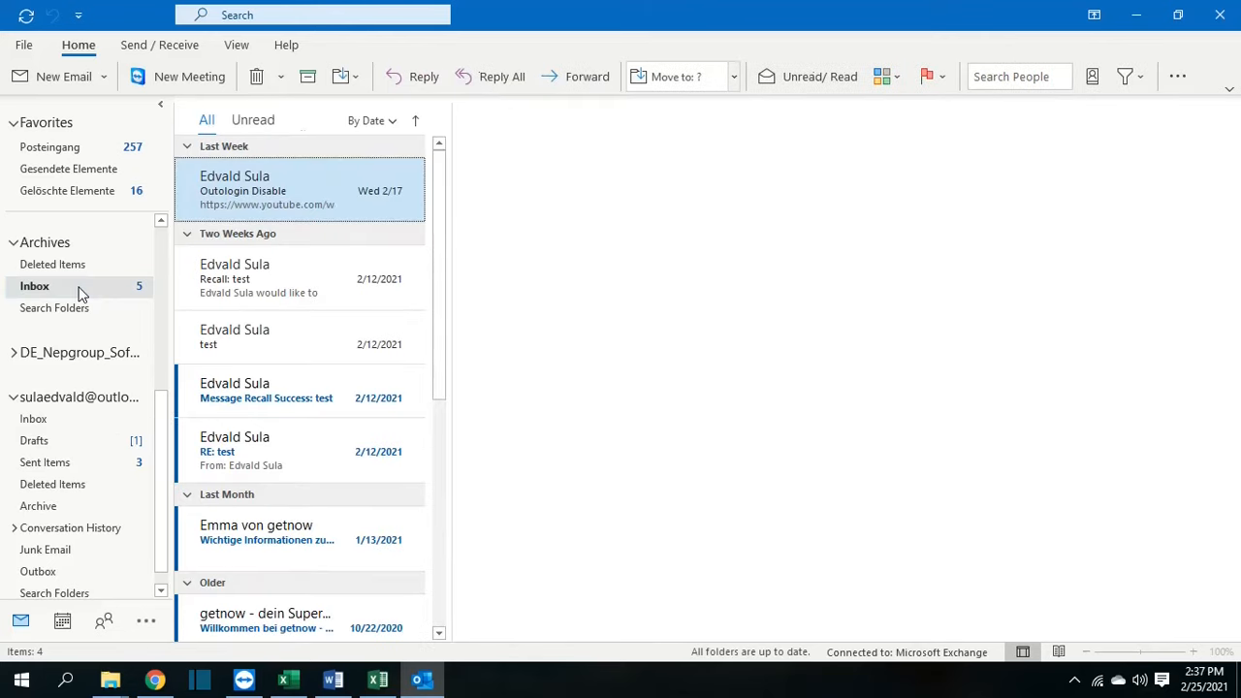
left_click(267, 190)
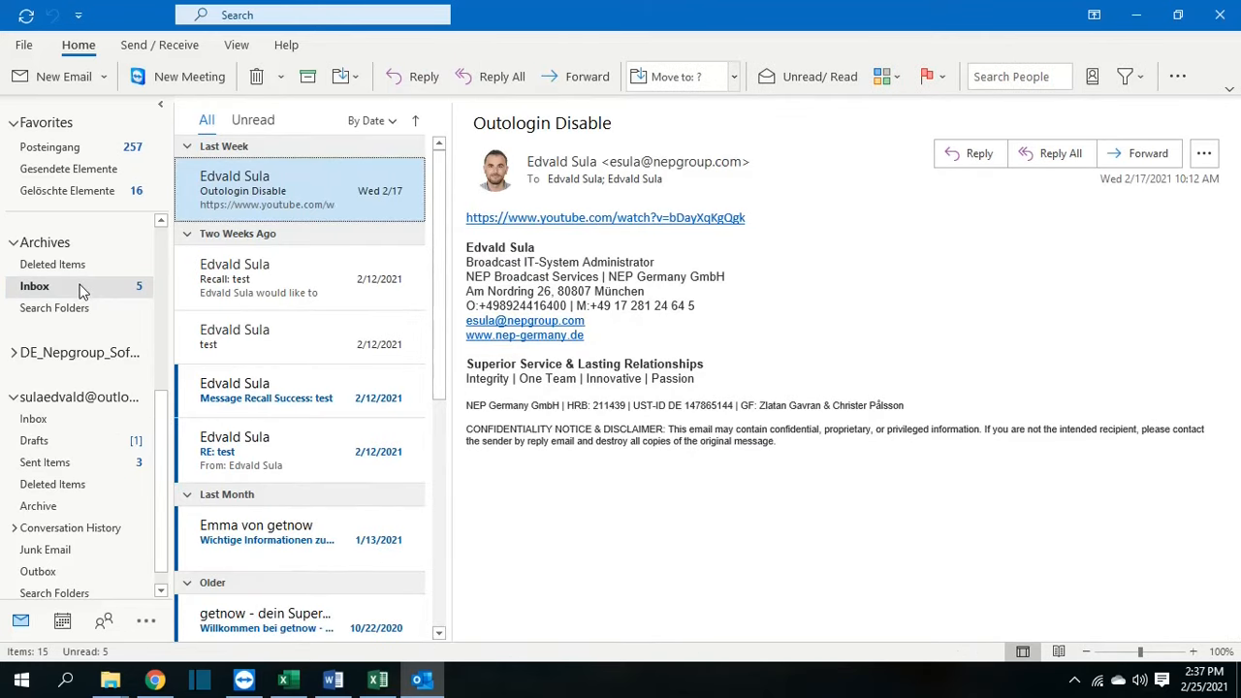